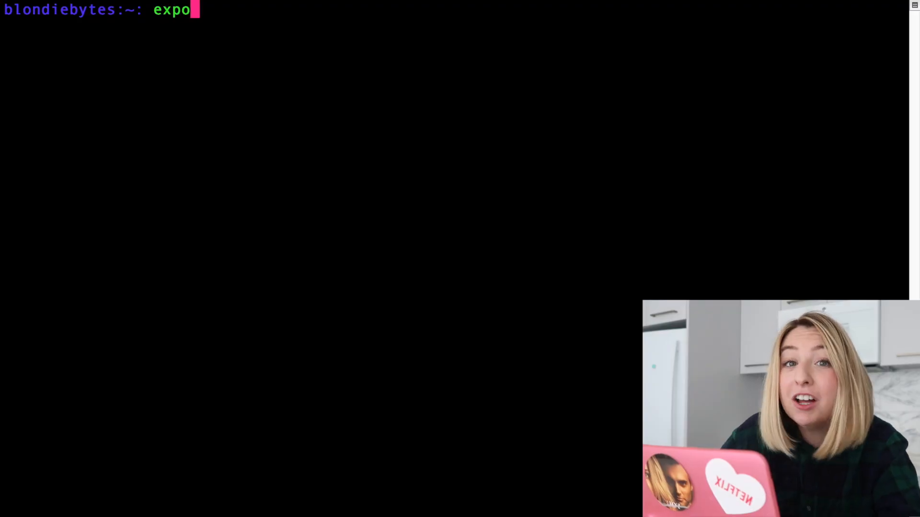
Step: Export JAVA_HOME via /usr/libexec/java_home -v 15, then -v 12, checking java -version after each
{"action": "type", "text": "rt JAVA_HOM"}
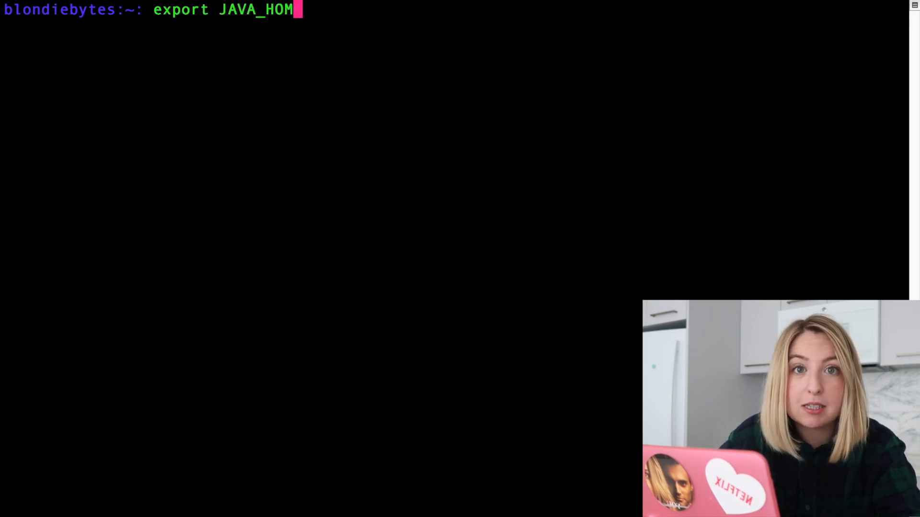
{"action": "type", "text": "E="}
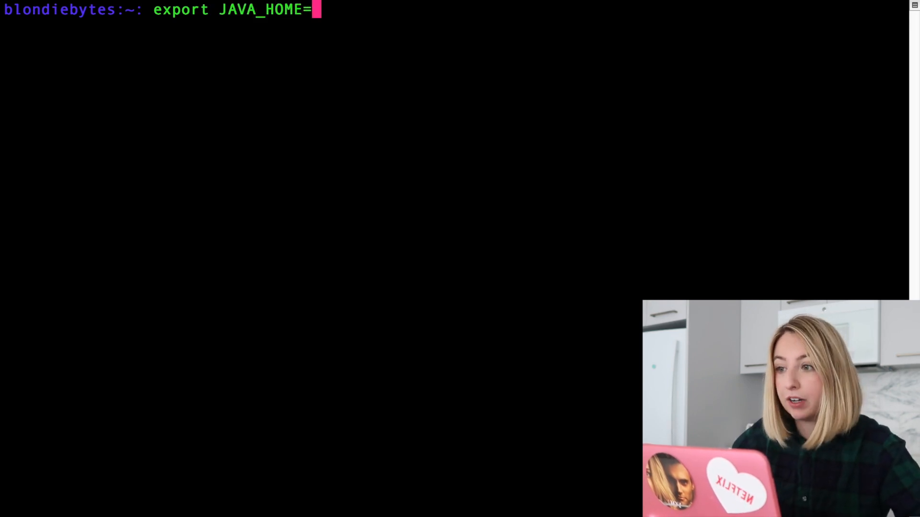
{"action": "type", "text": "$(/usr/libexec/java_h"}
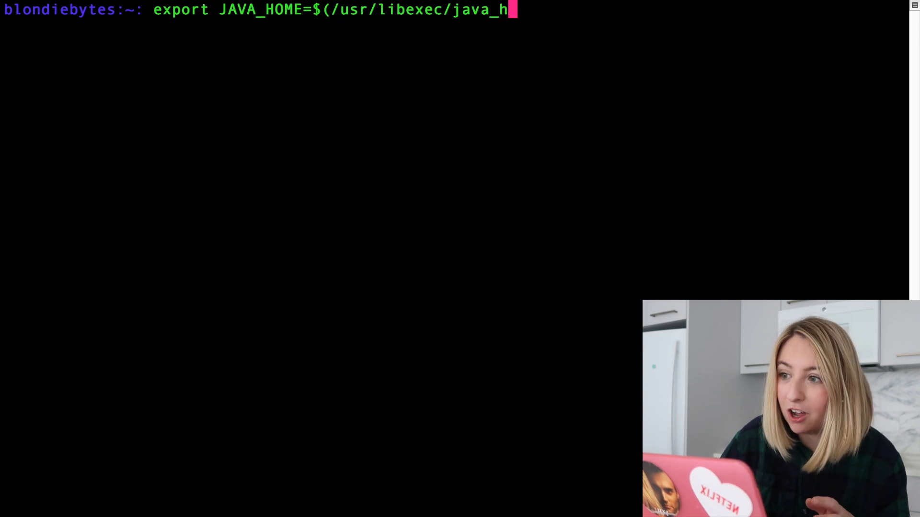
{"action": "type", "text": "ome -v 15)"}
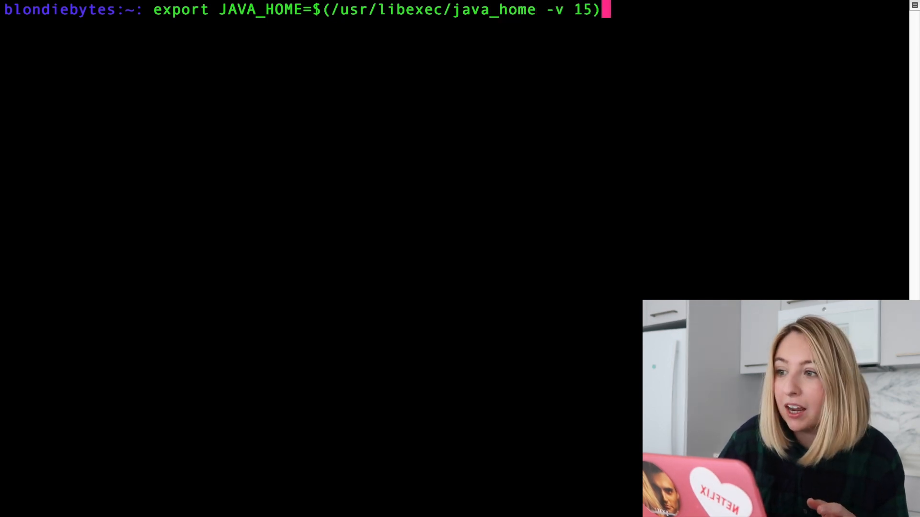
{"action": "type", "text": "java -version"}
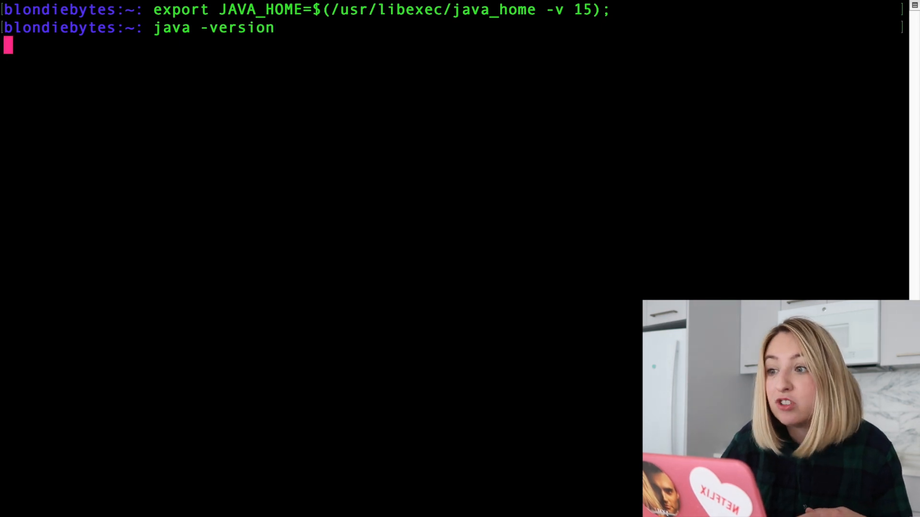
{"action": "key", "text": "Return"}
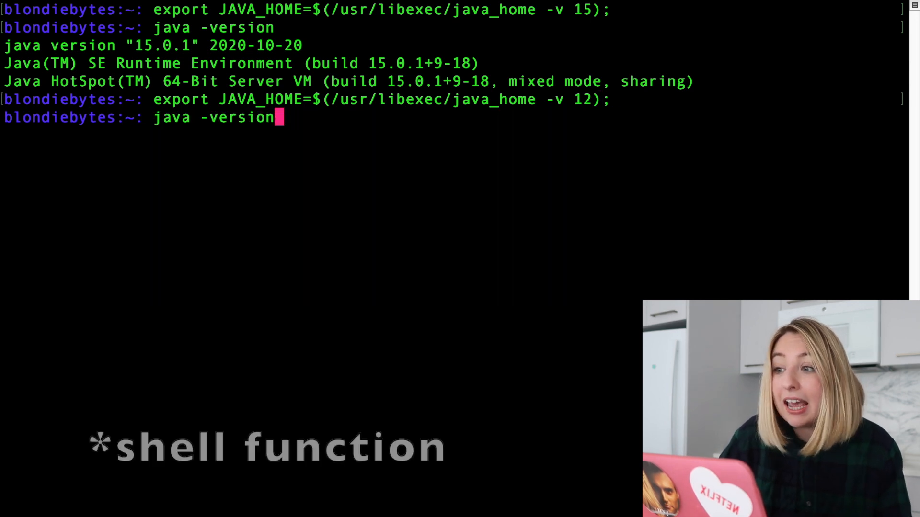
{"action": "key", "text": "Return"}
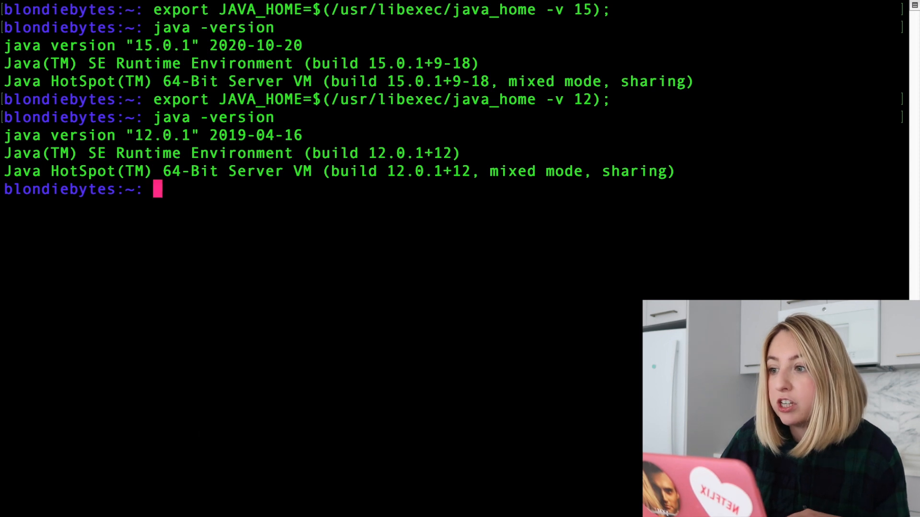
Step: Start the nano ~/.bash_profile command to edit the shell profile
{"action": "type", "text": "nano .bas"}
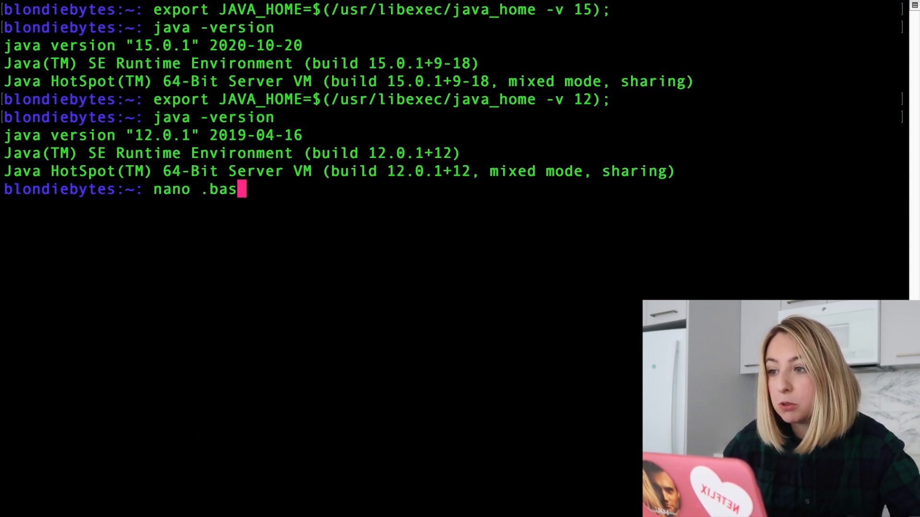
{"action": "key", "text": "Backspace"}
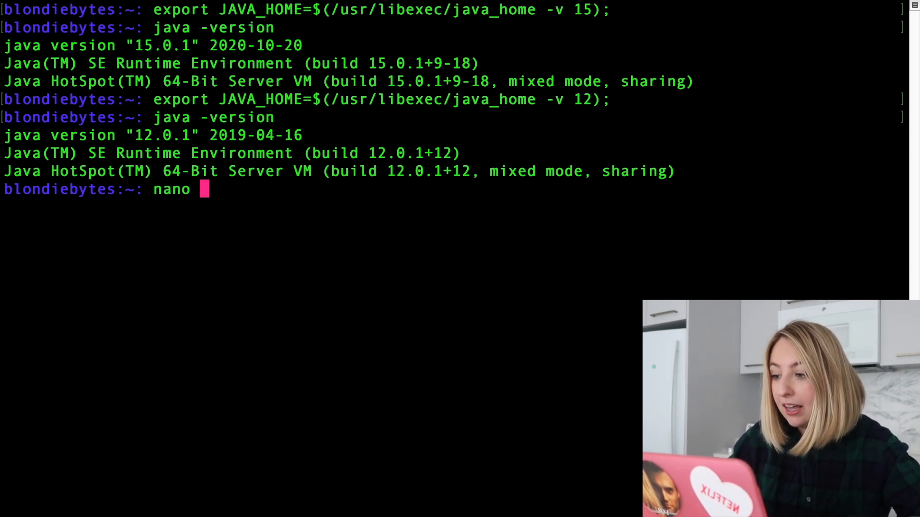
{"action": "type", "text": "~/.bash"}
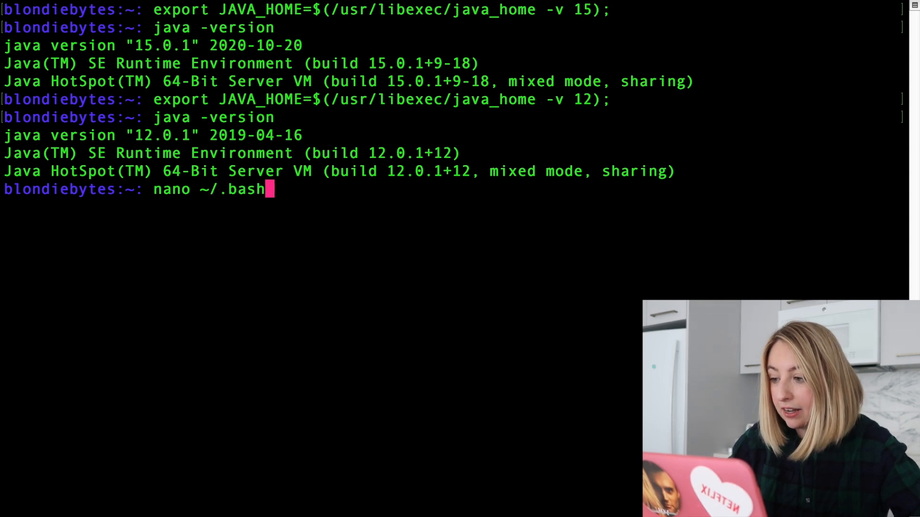
Step: Append export JAVA_HOME=$(/usr/libexec/java_home -v 15); to the end of .bash_profile in nano
{"action": "key", "text": "Return"}
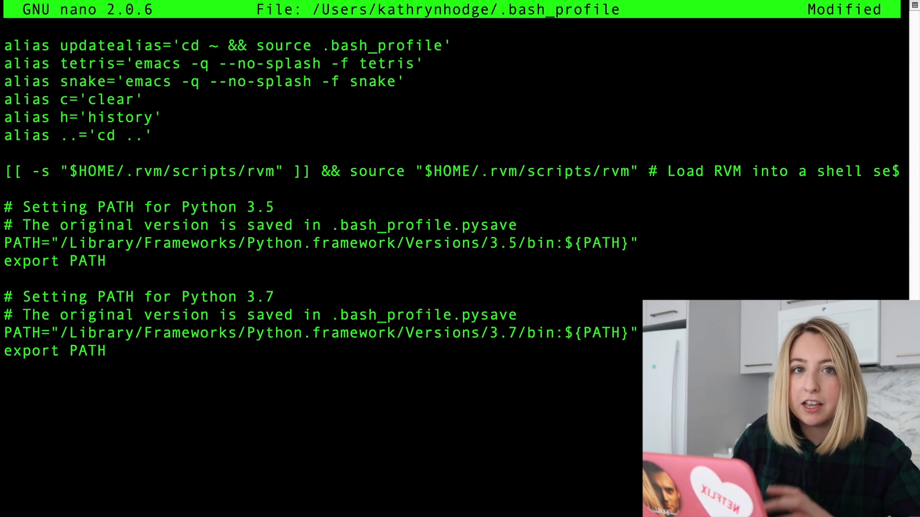
{"action": "type", "text": "export JAVA_HOME"}
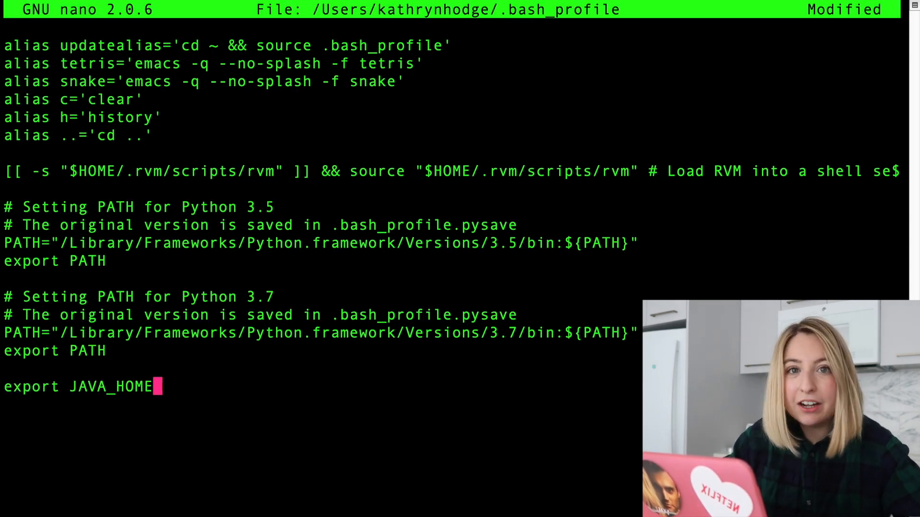
{"action": "type", "text": "=$(/u"}
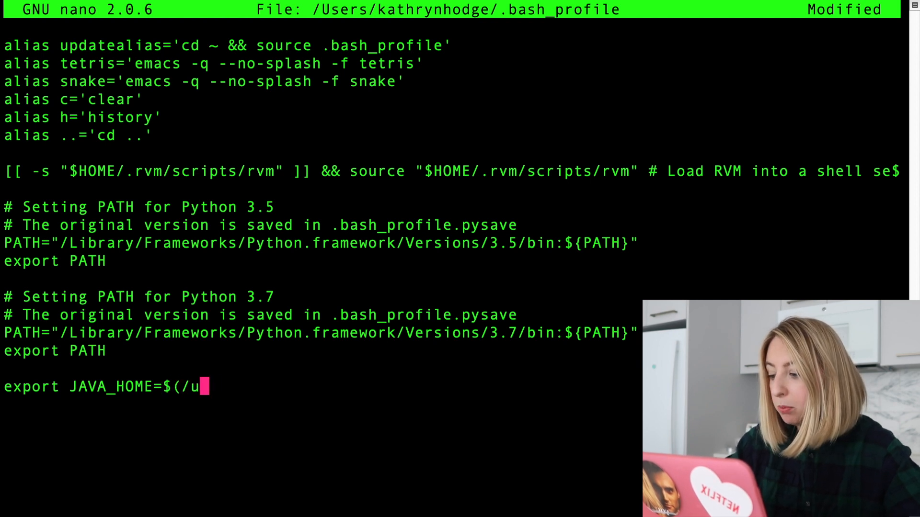
{"action": "type", "text": "sr/libexec"}
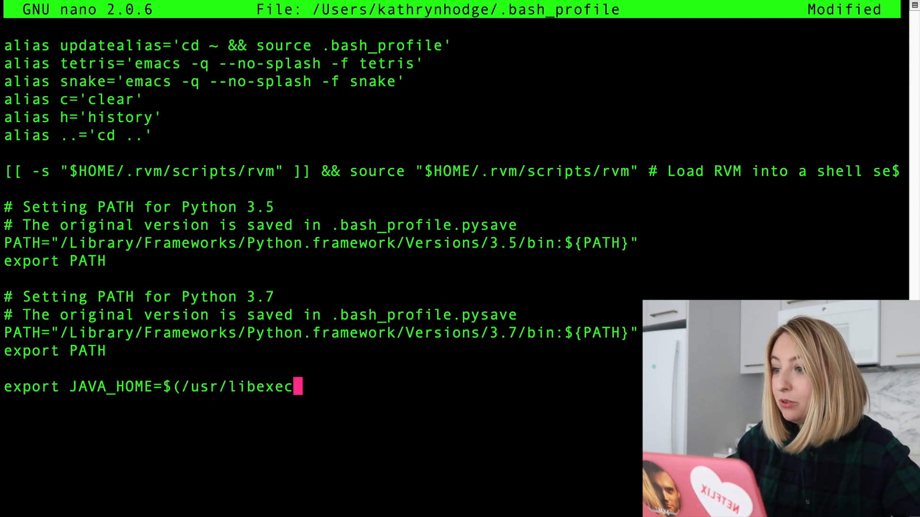
{"action": "type", "text": "/java_home -v"}
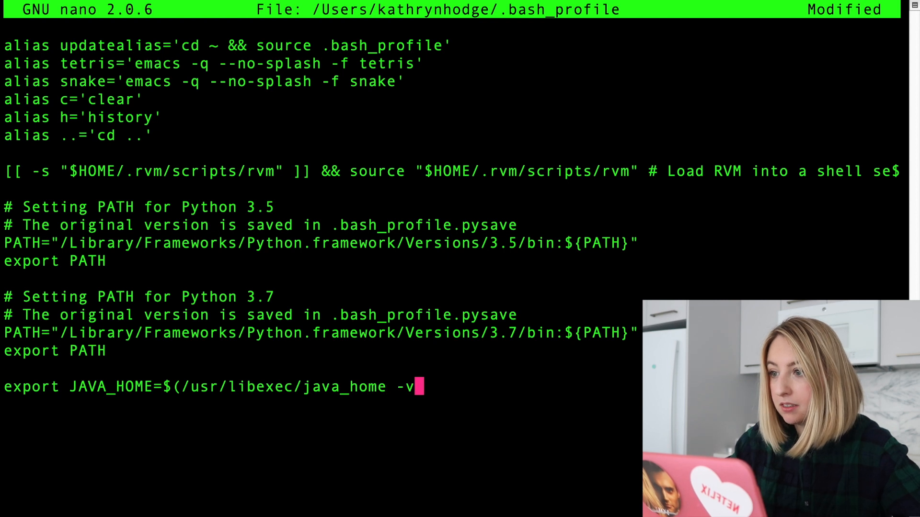
{"action": "type", "text": "15);"}
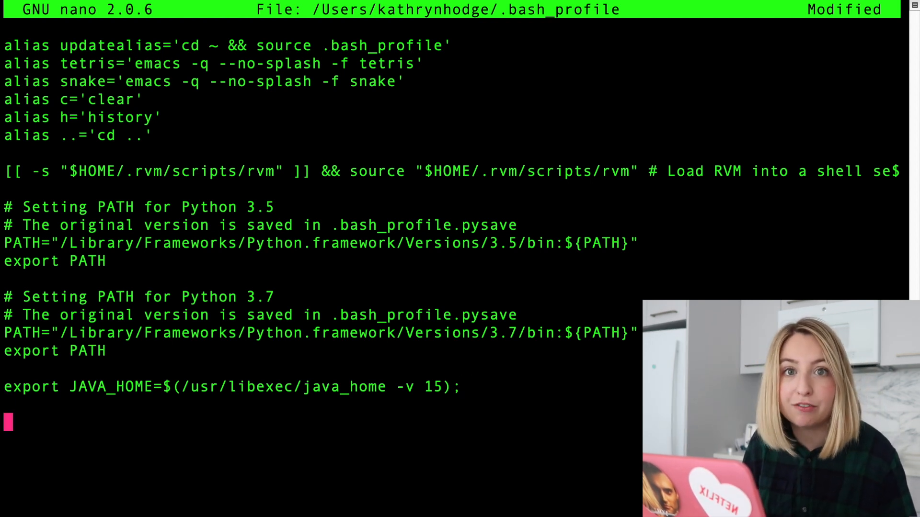
Step: Write jdk() setting version from its argument and exporting JAVA_HOME via java_home -v "$version", then save the profile
{"action": "type", "text": "jdk() {"}
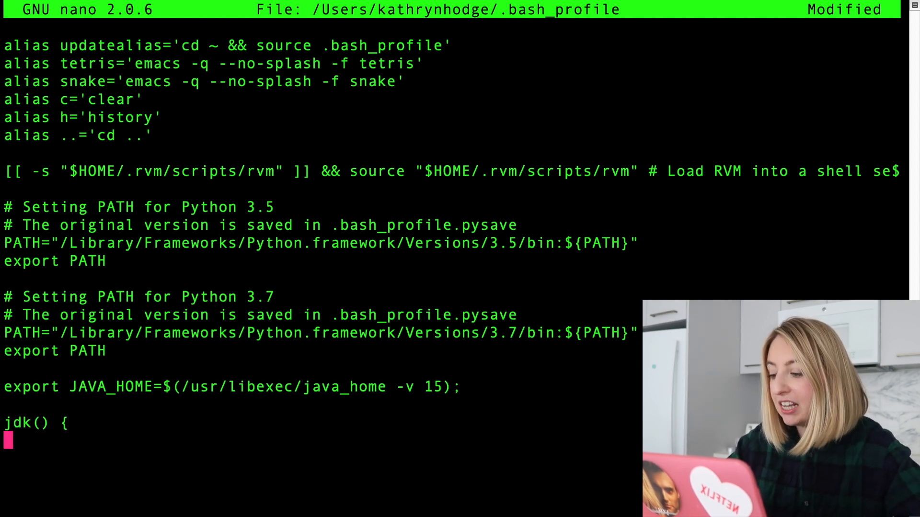
{"action": "type", "text": "version=$1"}
{"action": "left_click", "coordinate": [320, 459]}
{"action": "type", "text": "exp"}
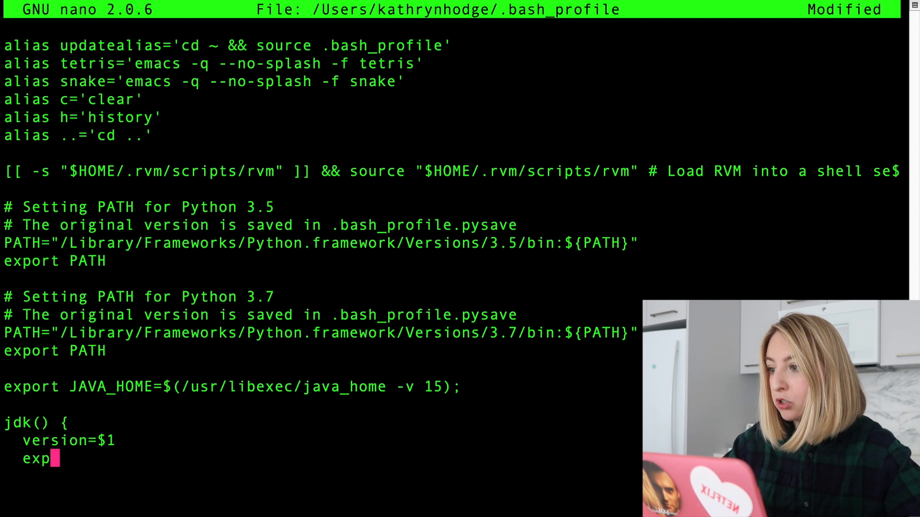
{"action": "type", "text": "ort JAVA_HO"}
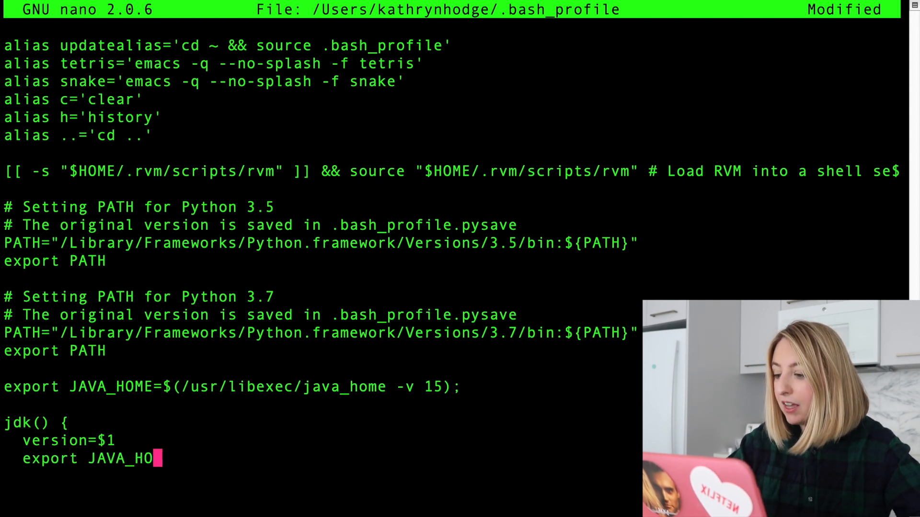
{"action": "type", "text": "ME="}
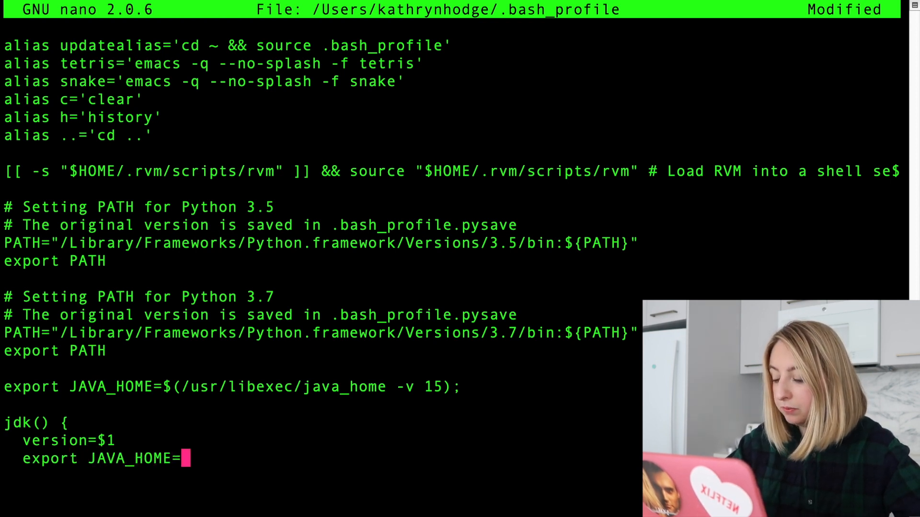
{"action": "type", "text": "$(/usr/libexec/java_home -v \"$version\");"}
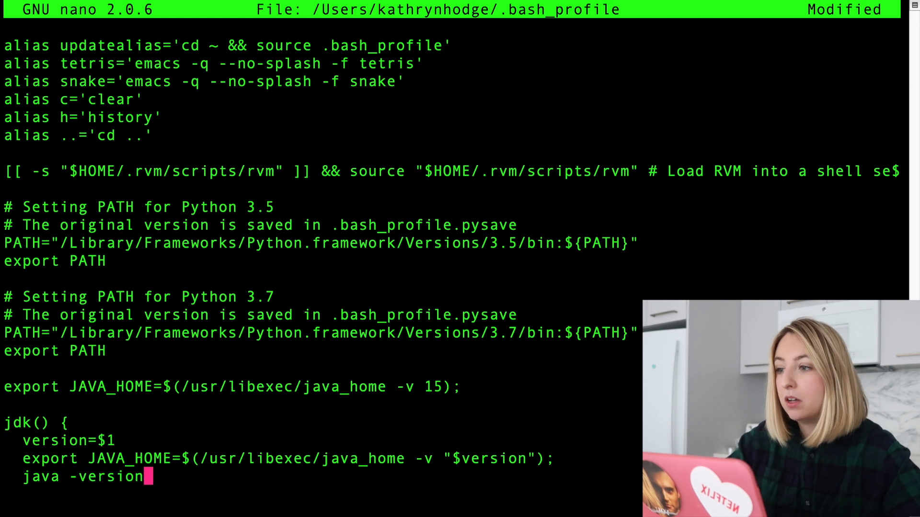
{"action": "key", "text": "ctrl+o"}
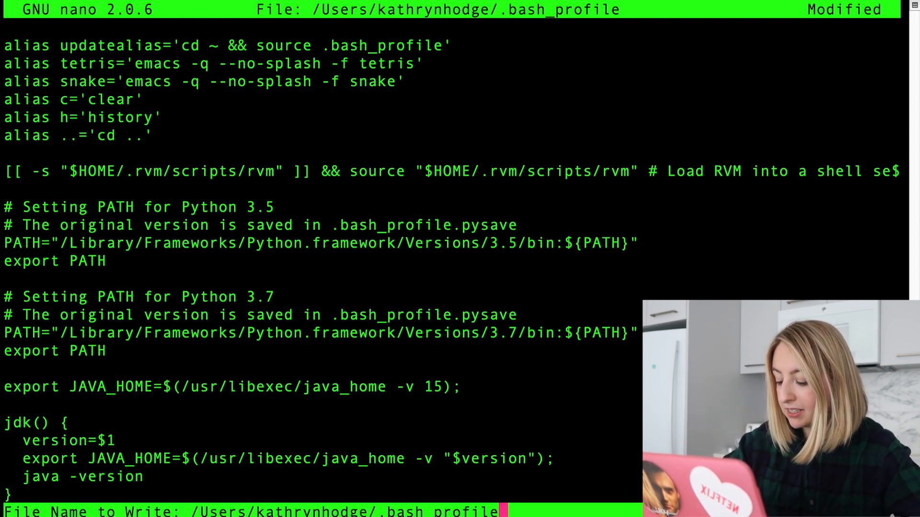
{"action": "key", "text": "Return"}
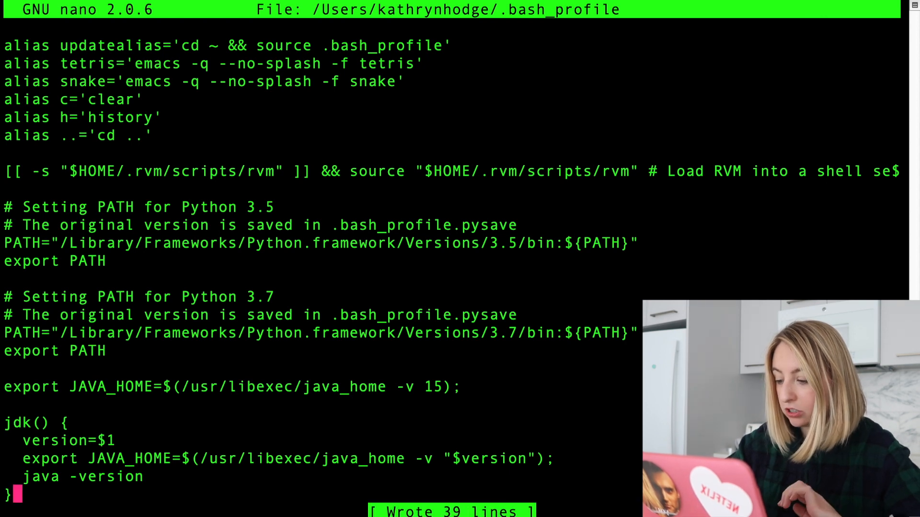
Step: Exit nano, source .bash_profile, and run jdk 9 to switch Java to version 9
{"action": "key", "text": "ctrl+x"}
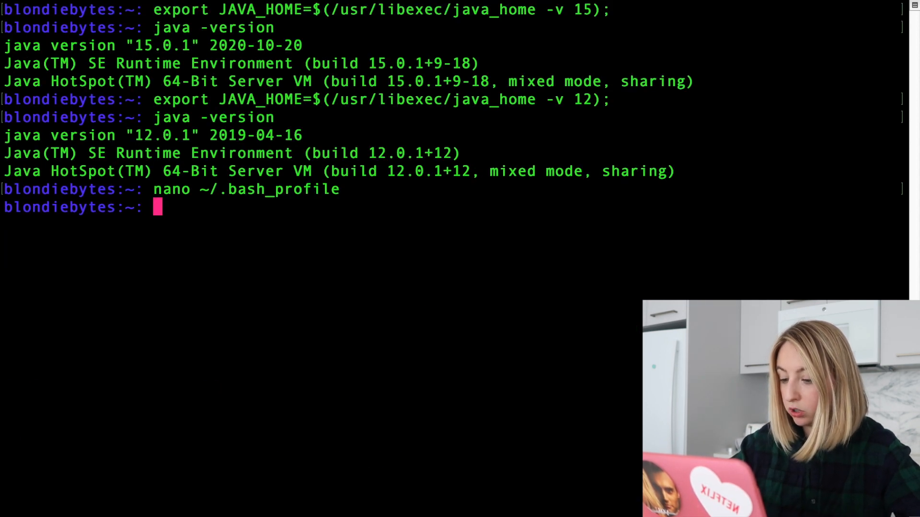
{"action": "type", "text": "sour"}
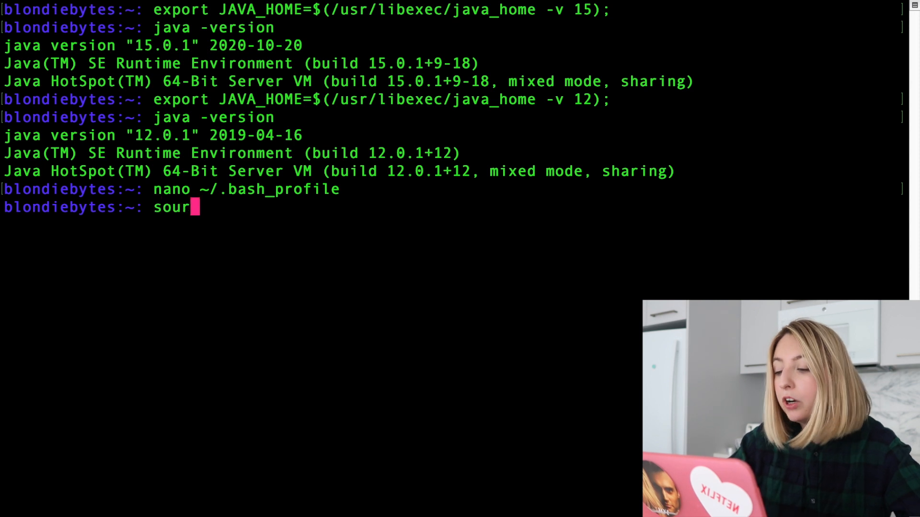
{"action": "type", "text": "ce .bash_profile"}
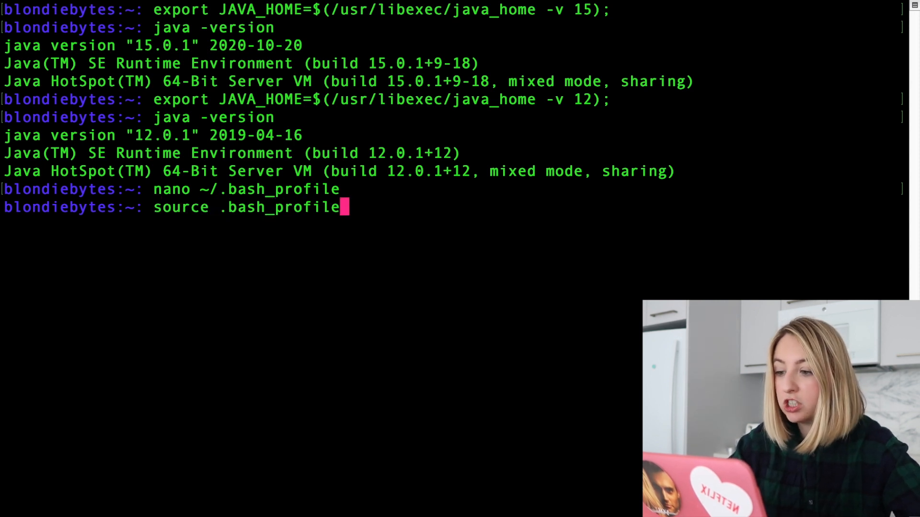
{"action": "key", "text": "Return"}
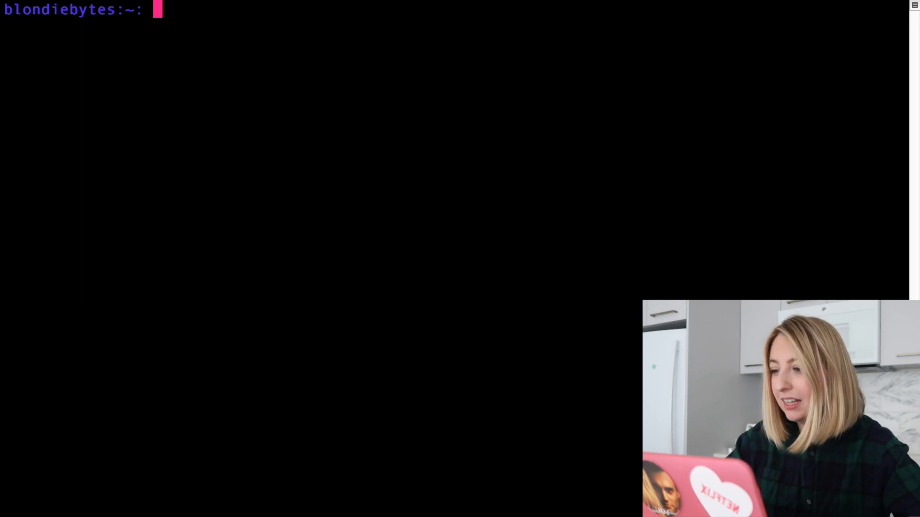
{"action": "type", "text": "jdk 9"}
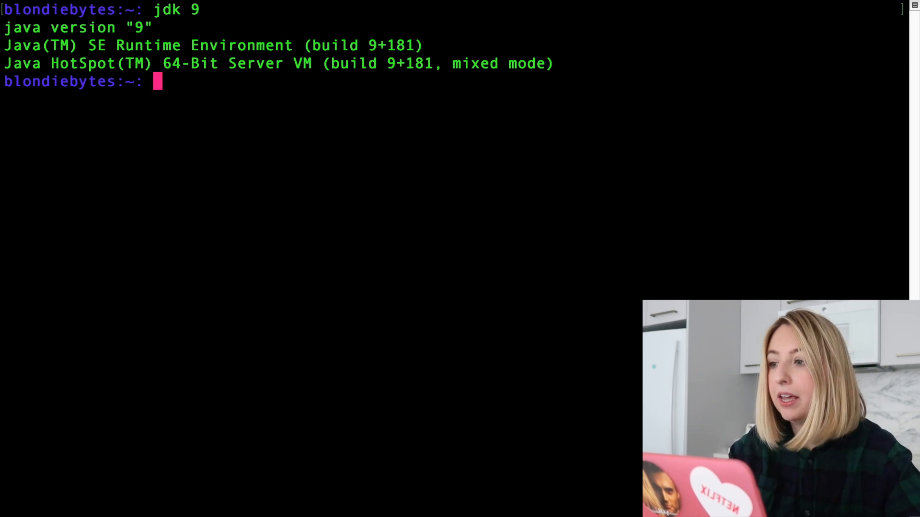
Step: Change into /Library/Java/JavaVirtualMachines and list the installed JDKs (9, 12, 15)
{"action": "type", "text": "cd /Libar"}
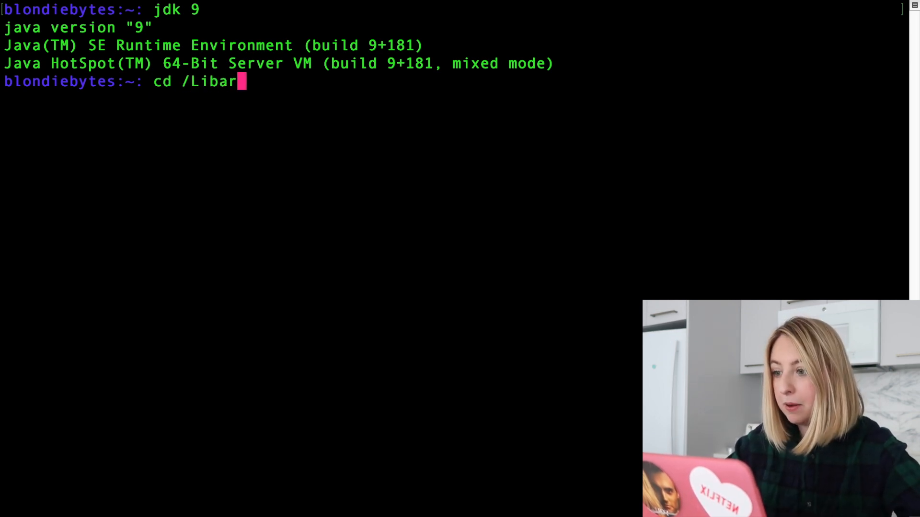
{"action": "type", "text": "ry/Java/JavaVirtualMachines/"}
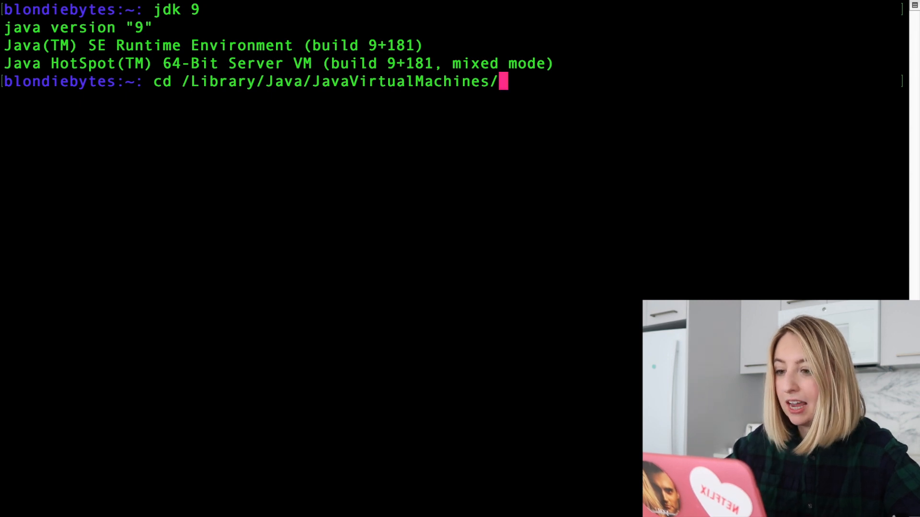
{"action": "key", "text": "Return"}
{"action": "type", "text": "ls"}
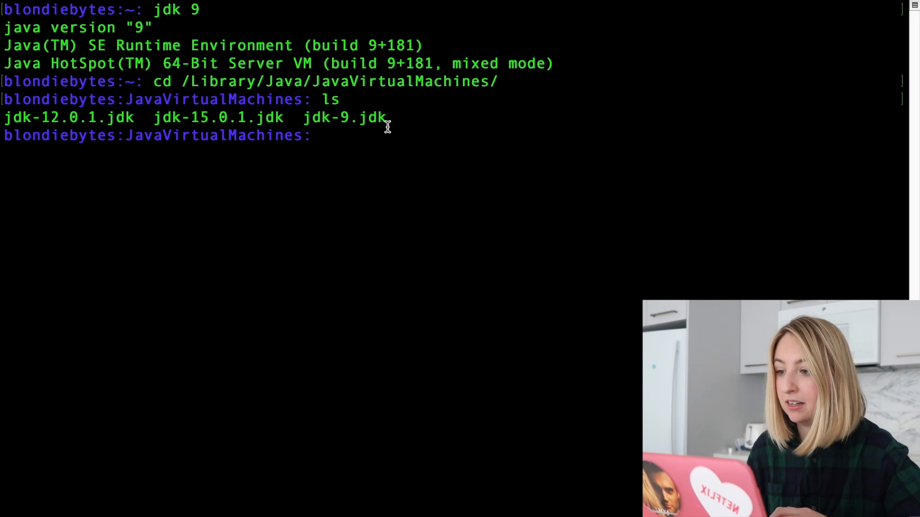
Step: Run jdk 12 and jdk 15 successfully, then jdk 11, which reports no matching version
{"action": "type", "text": "jdk 12"}
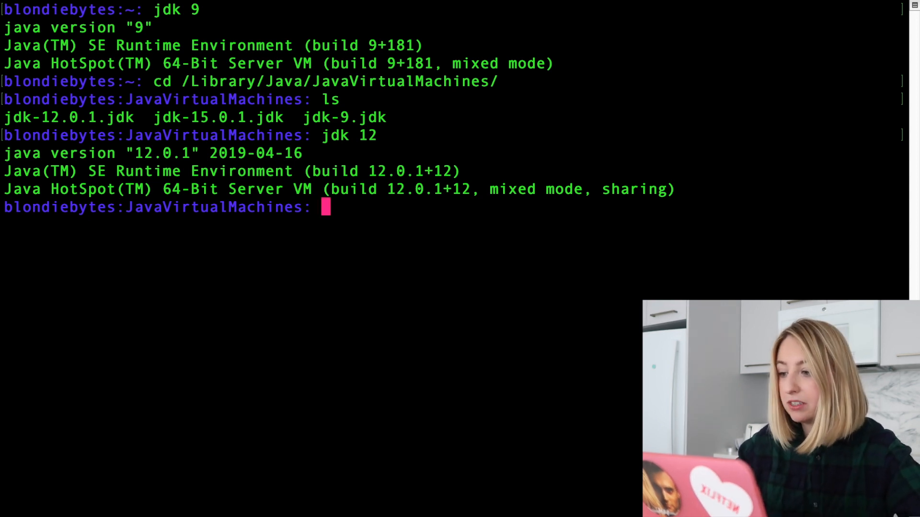
{"action": "type", "text": "jdk 15"}
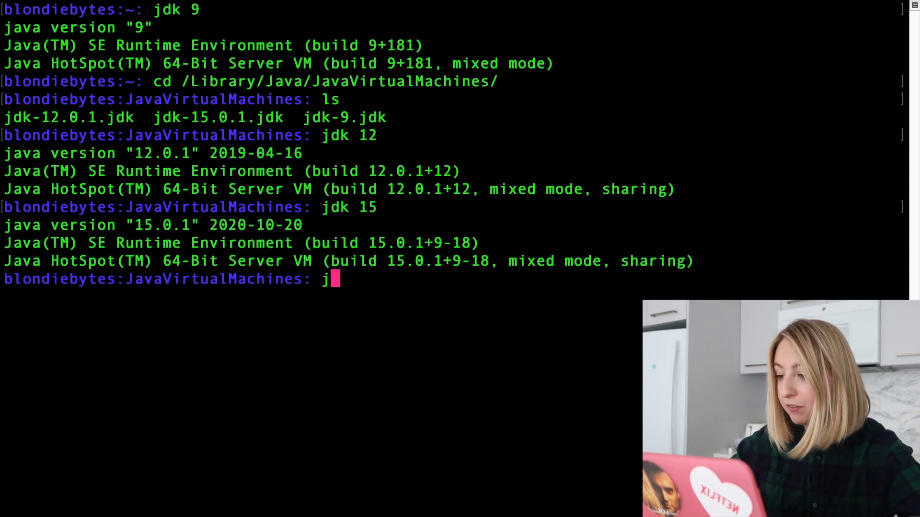
{"action": "type", "text": "dk 11"}
{"action": "key", "text": "Return"}
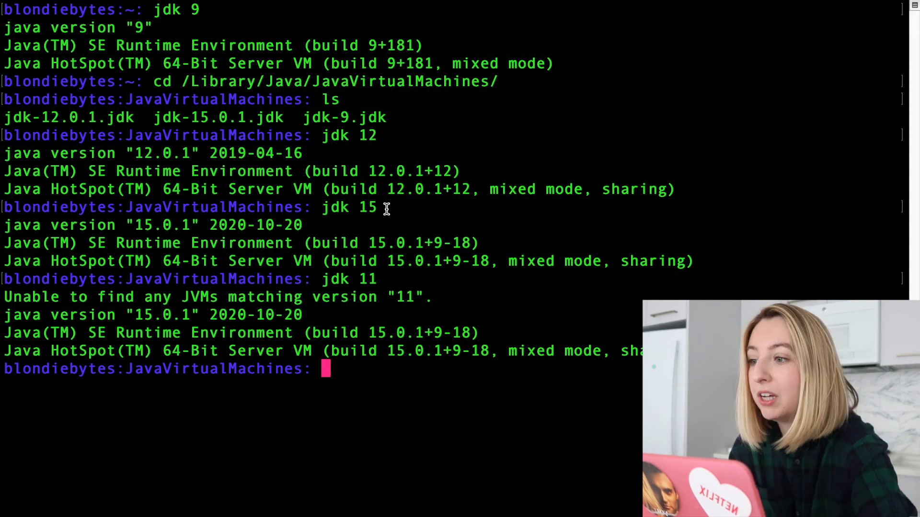
{"action": "type", "text": "jdk"}
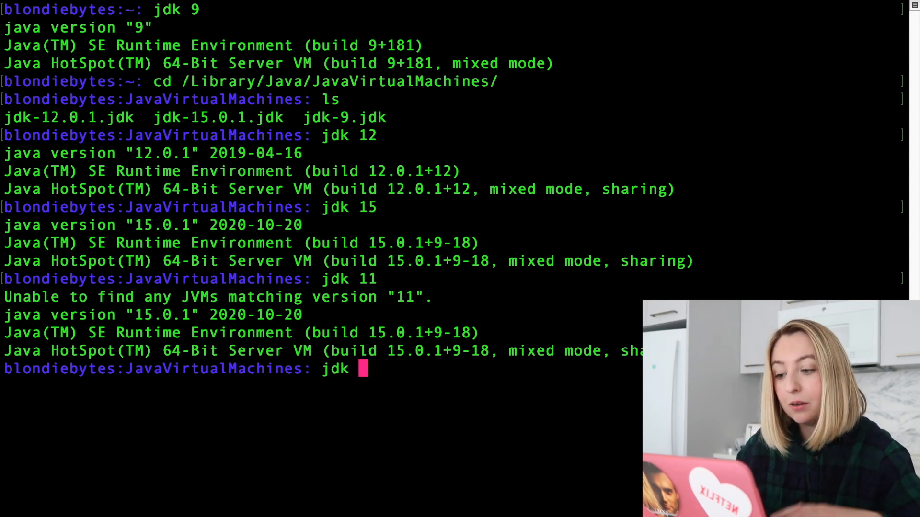